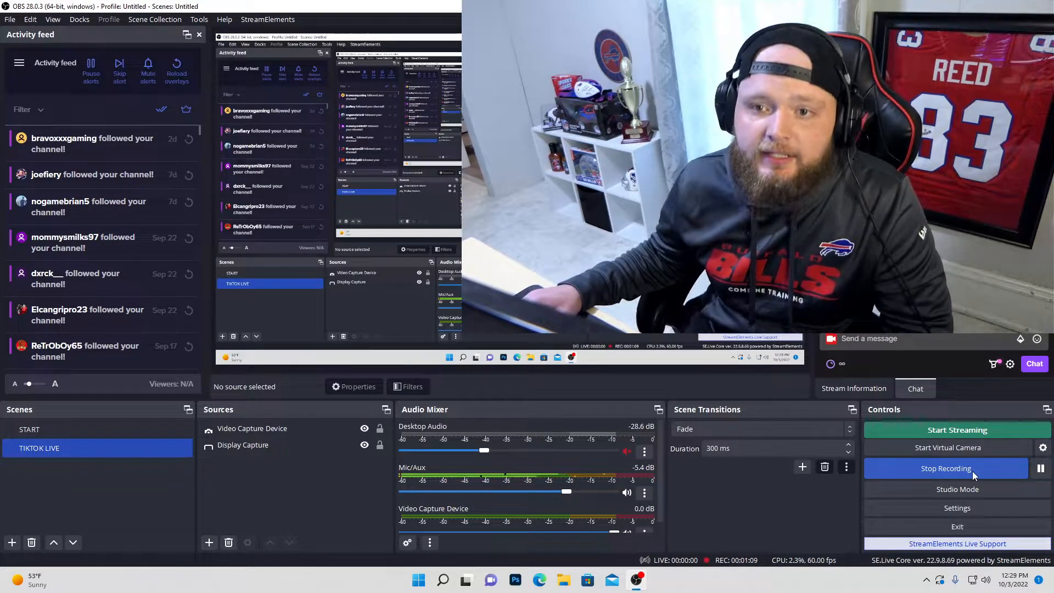
mouse_move(343, 504)
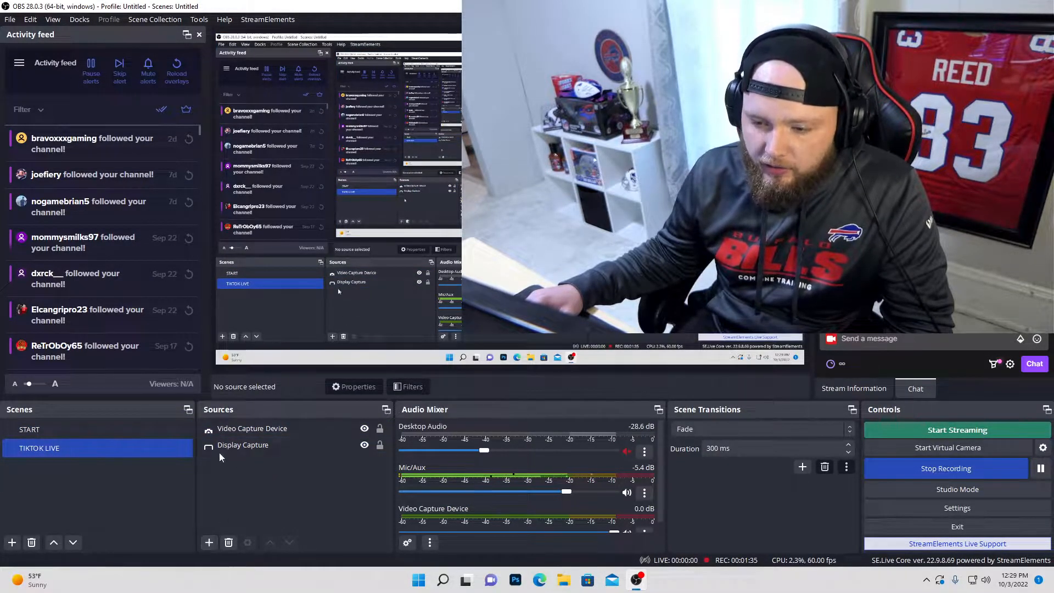
Add an Application Audio Capture (BETA) source named 'GAME AUDIO' to the TIKTOK LIVE scene.
left_click(209, 542)
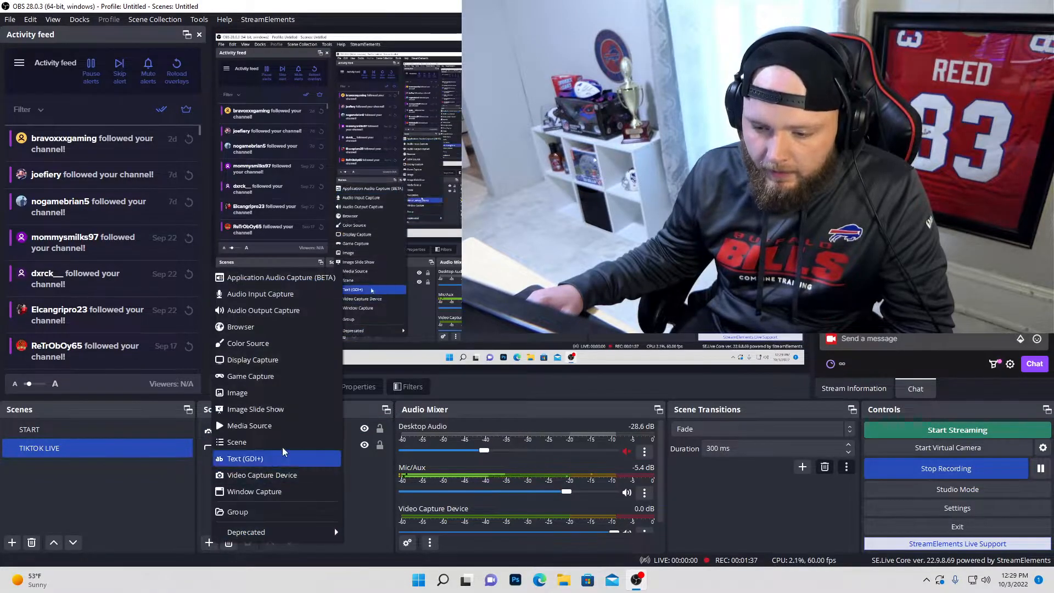
mouse_move(281, 276)
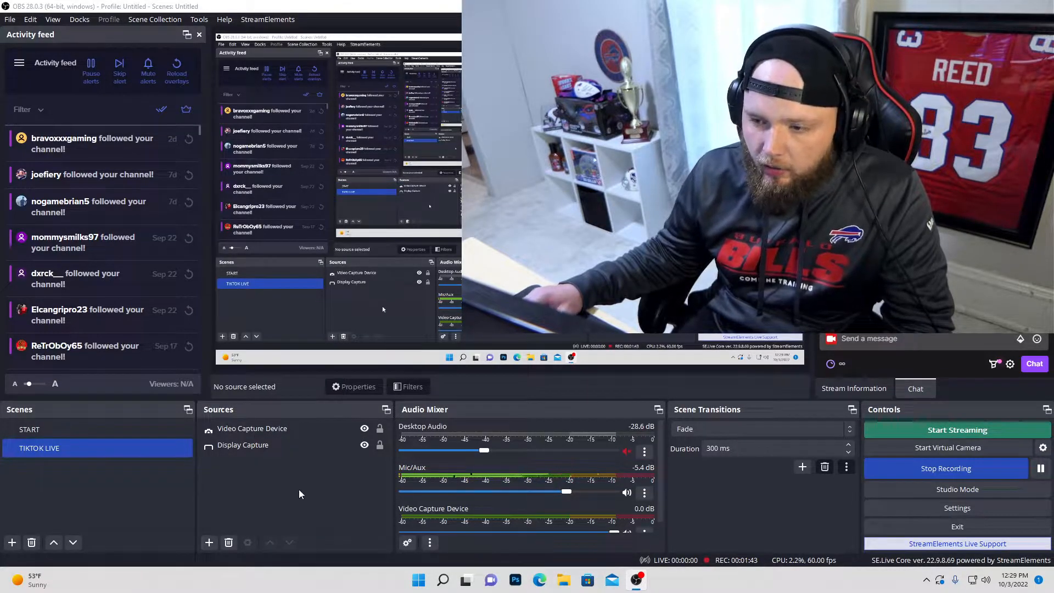
left_click(209, 542)
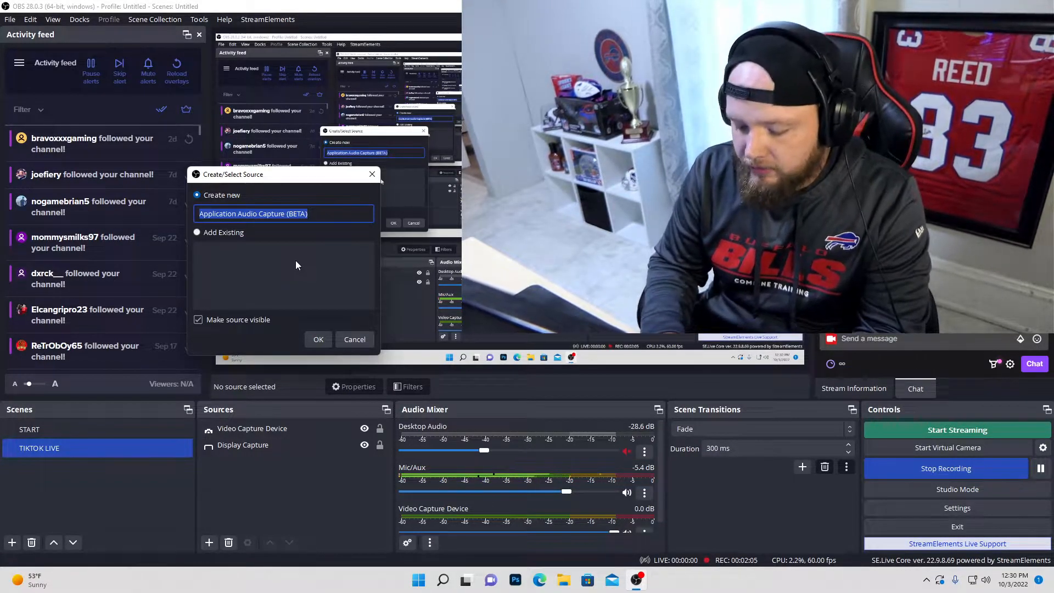
type("GAME")
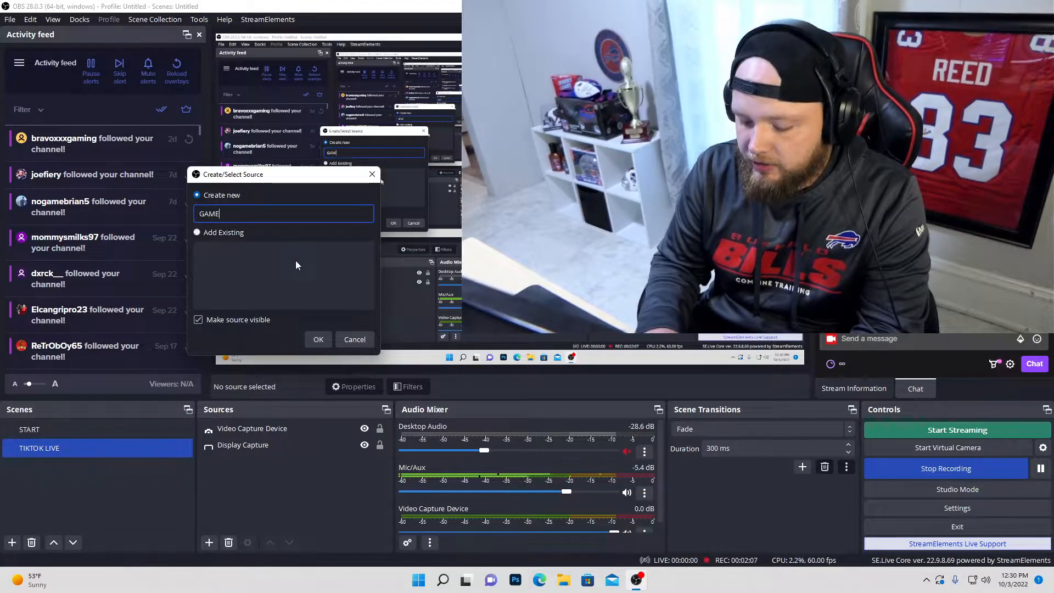
type("AUDIO")
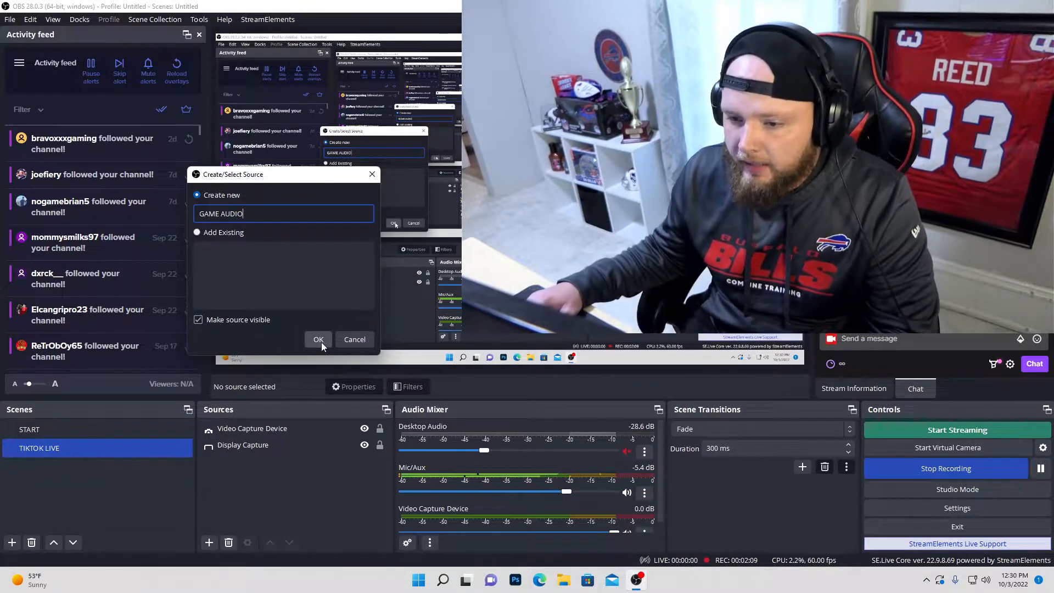
left_click(318, 339)
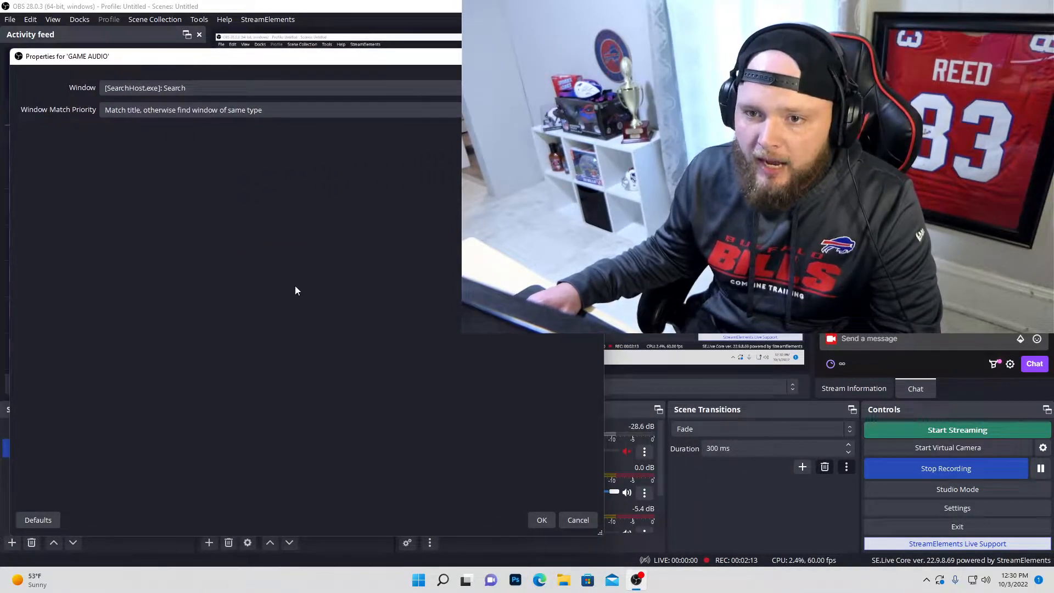
mouse_move(271, 105)
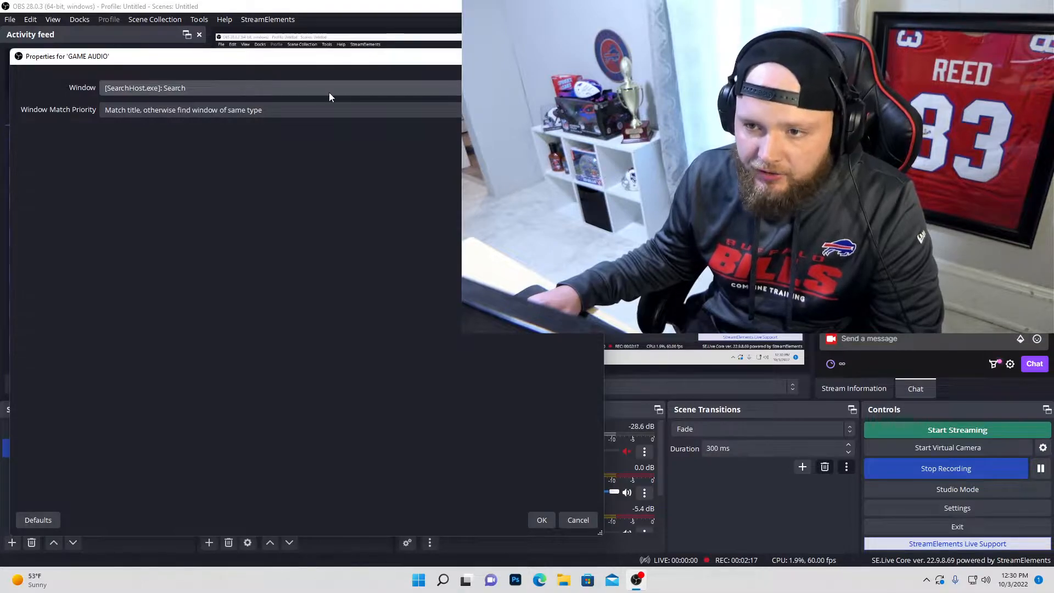
Set GAME AUDIO's capture window to [SearchHost.exe]: Search.
left_click(279, 87)
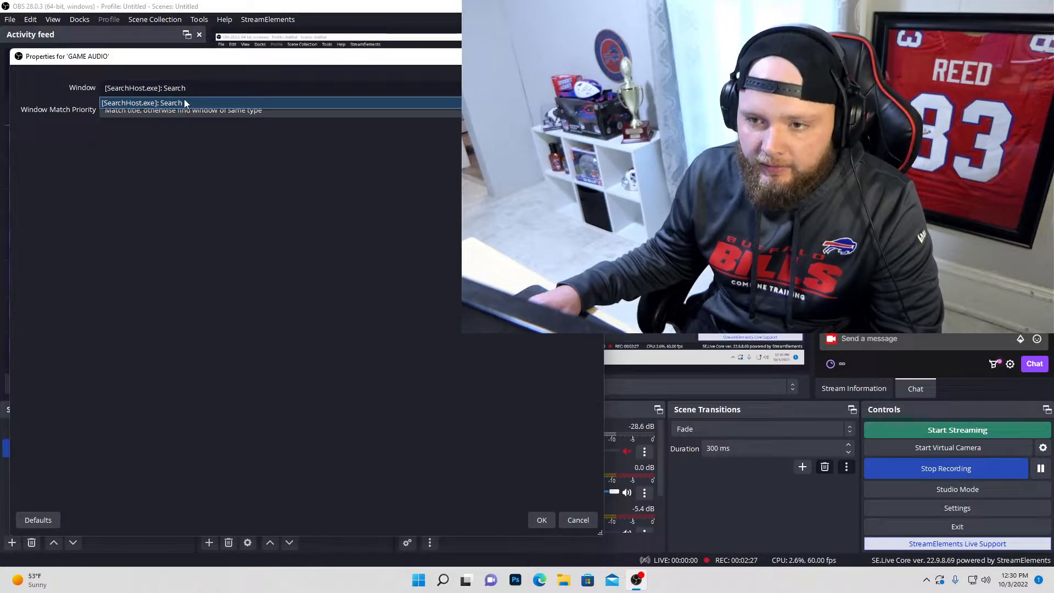
left_click(578, 520)
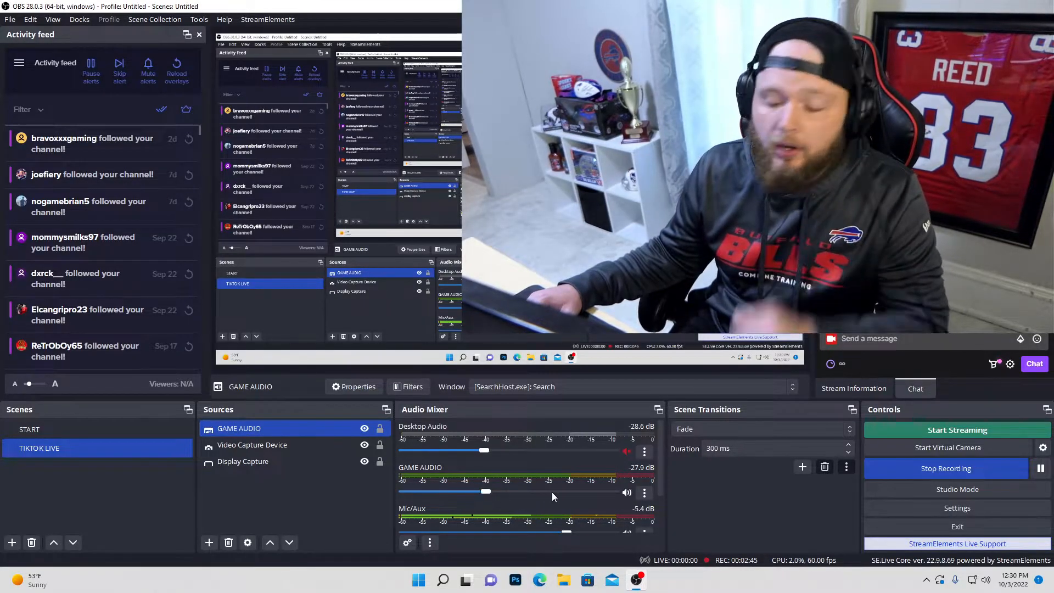
Set GAME AUDIO's Audio Monitoring to Monitor and Output in Advanced Audio Properties.
left_click(644, 492)
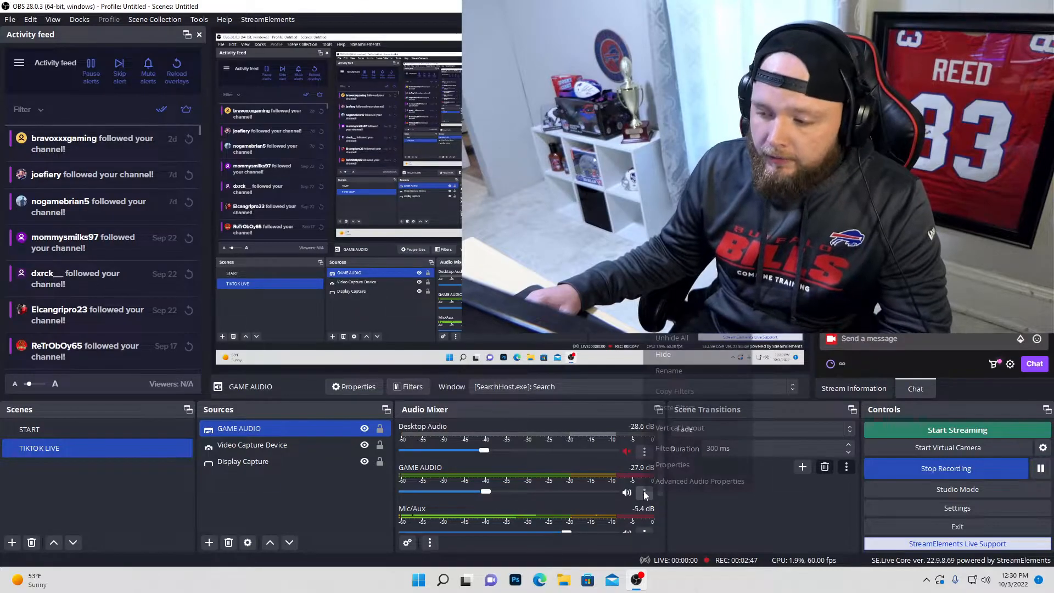
left_click(699, 481)
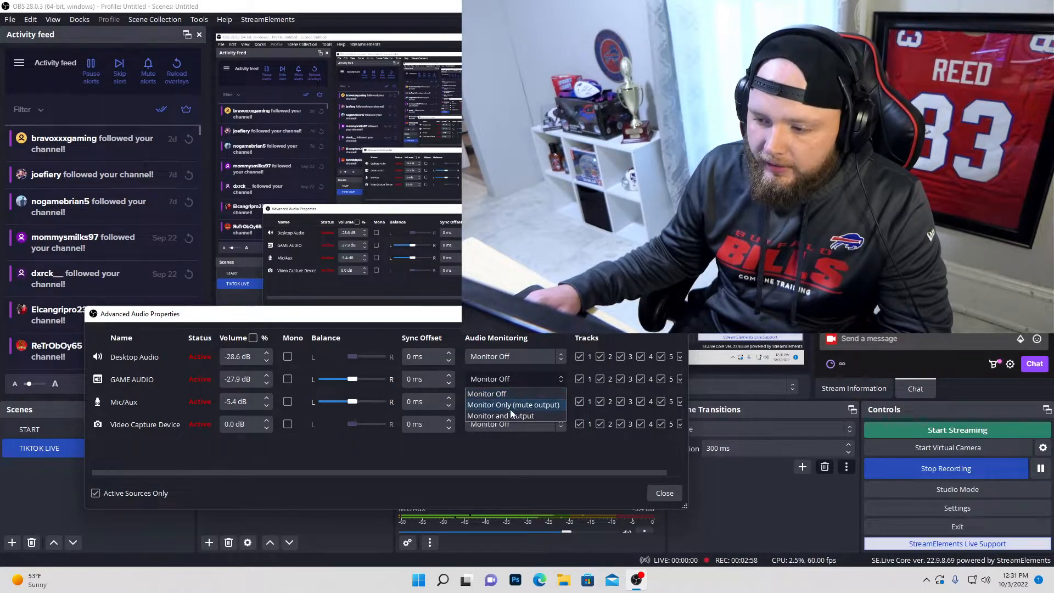
left_click(501, 415)
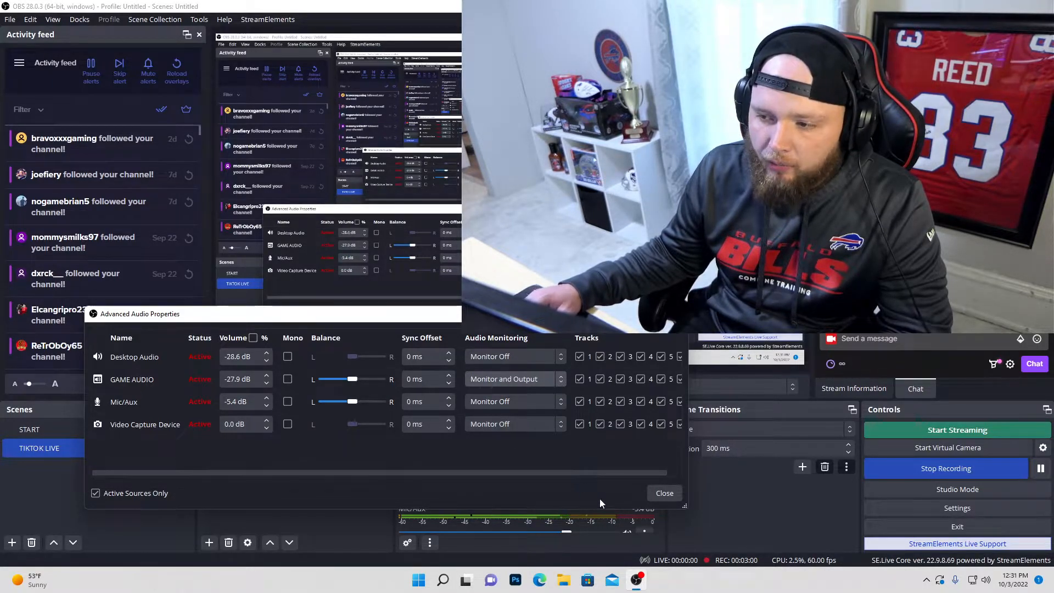
left_click(664, 493)
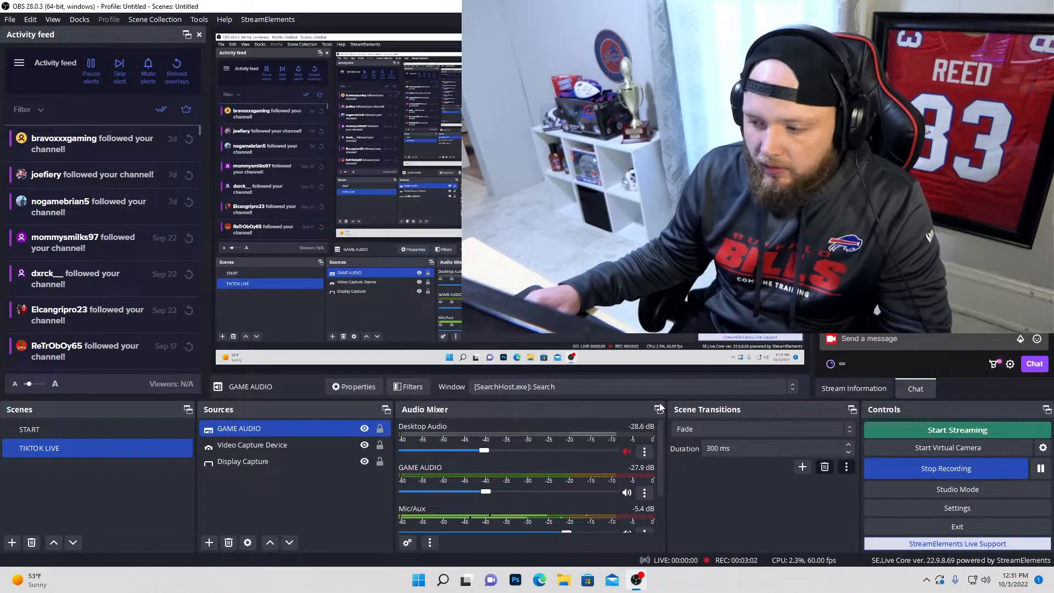